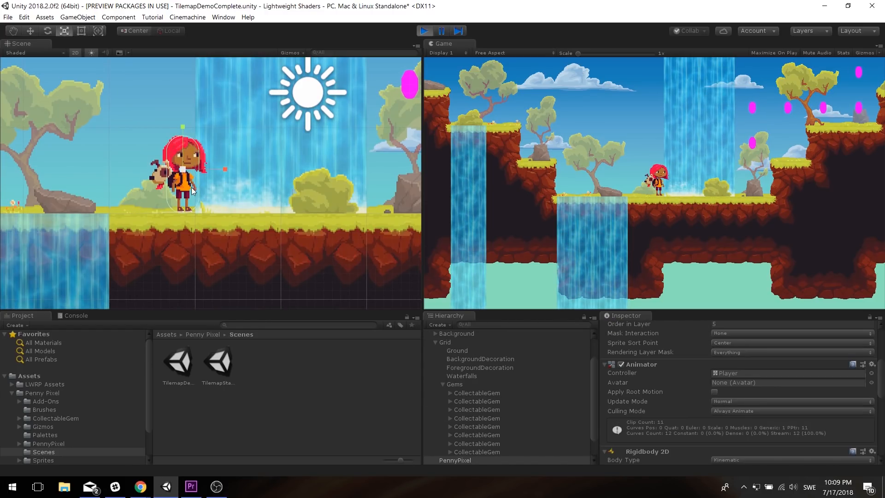
Exit Play mode so the TilemapDemoComplete scene returns to editing with PennyPixel selected
left_click(423, 31)
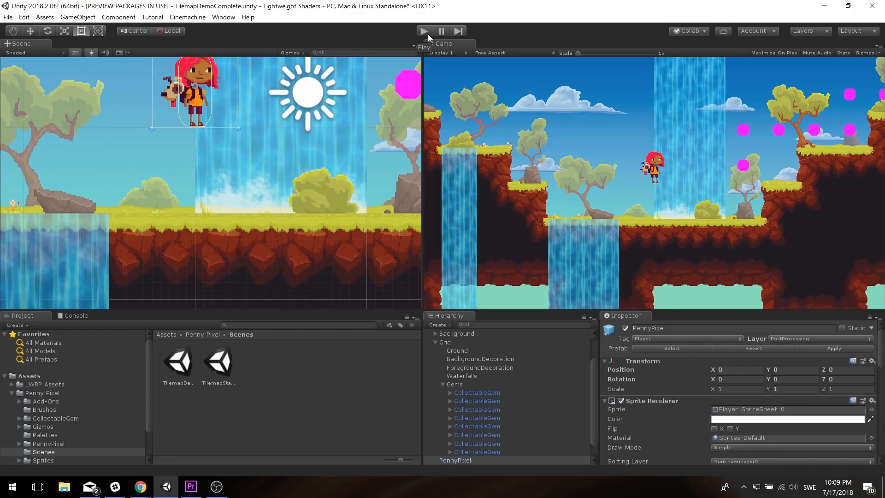